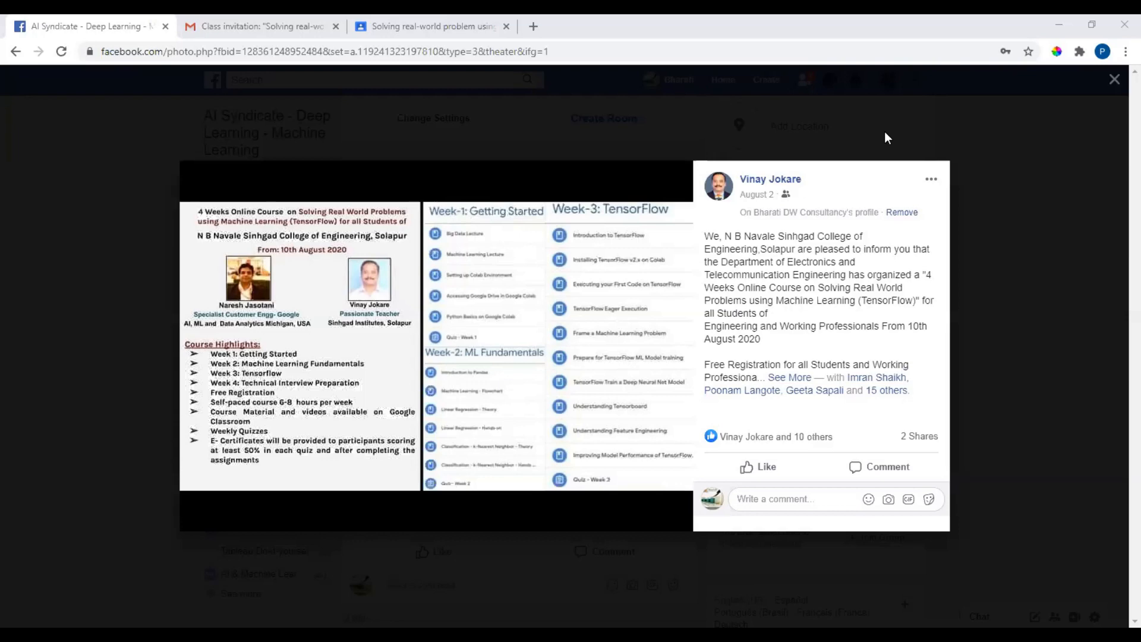
Step: Accept the Gmail class invitation and join the TensorFlow Machine Learning course
left_click(262, 26)
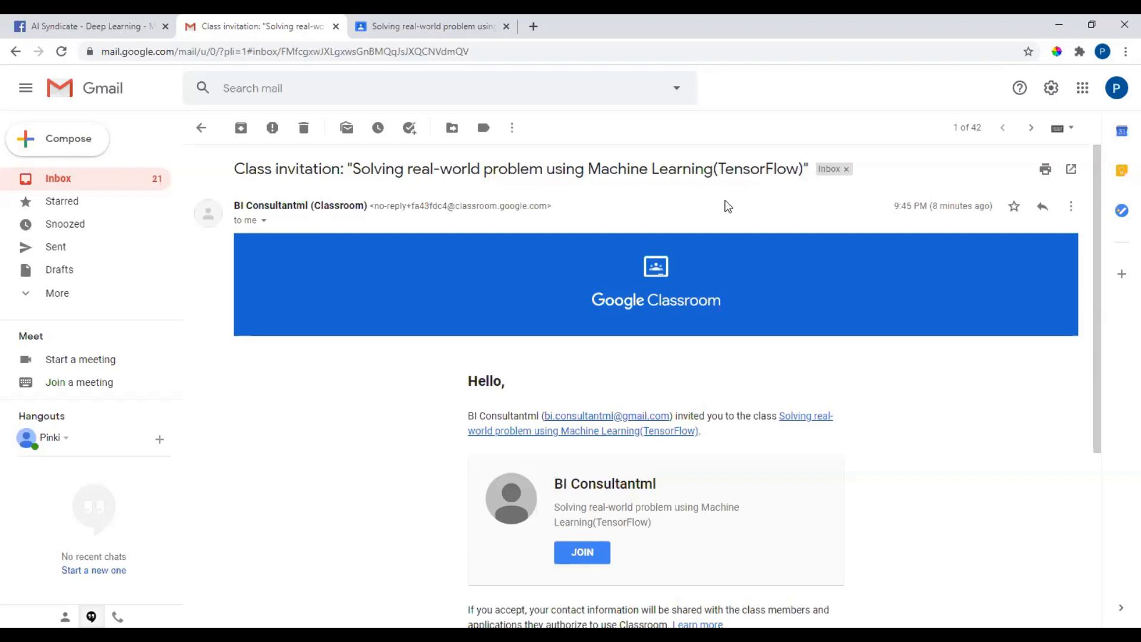
mouse_move(581, 557)
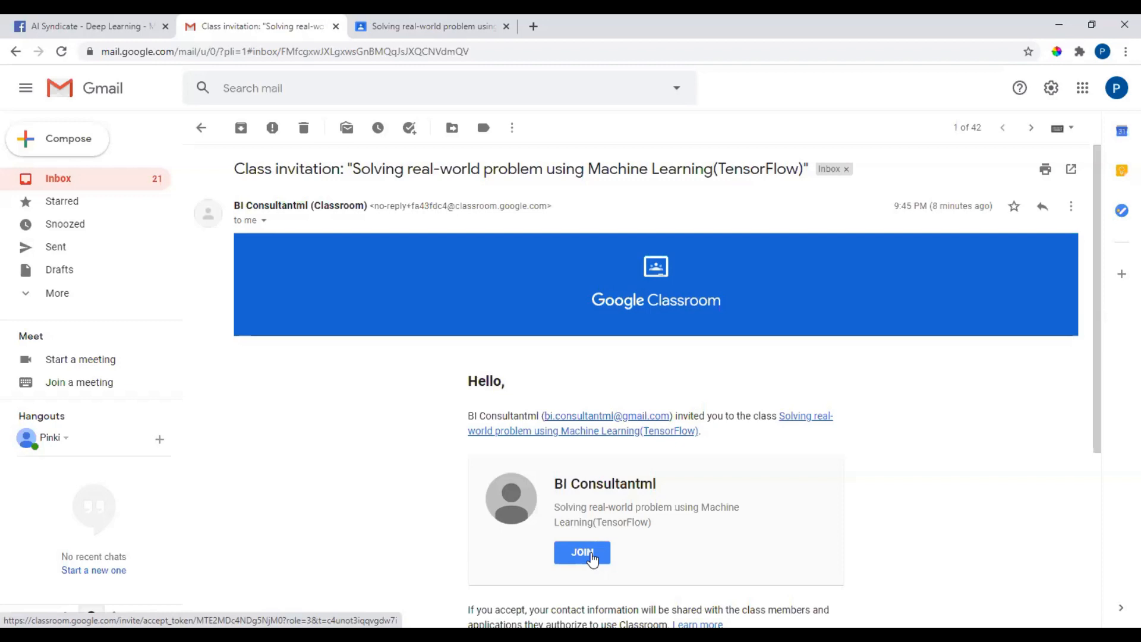
mouse_move(570, 548)
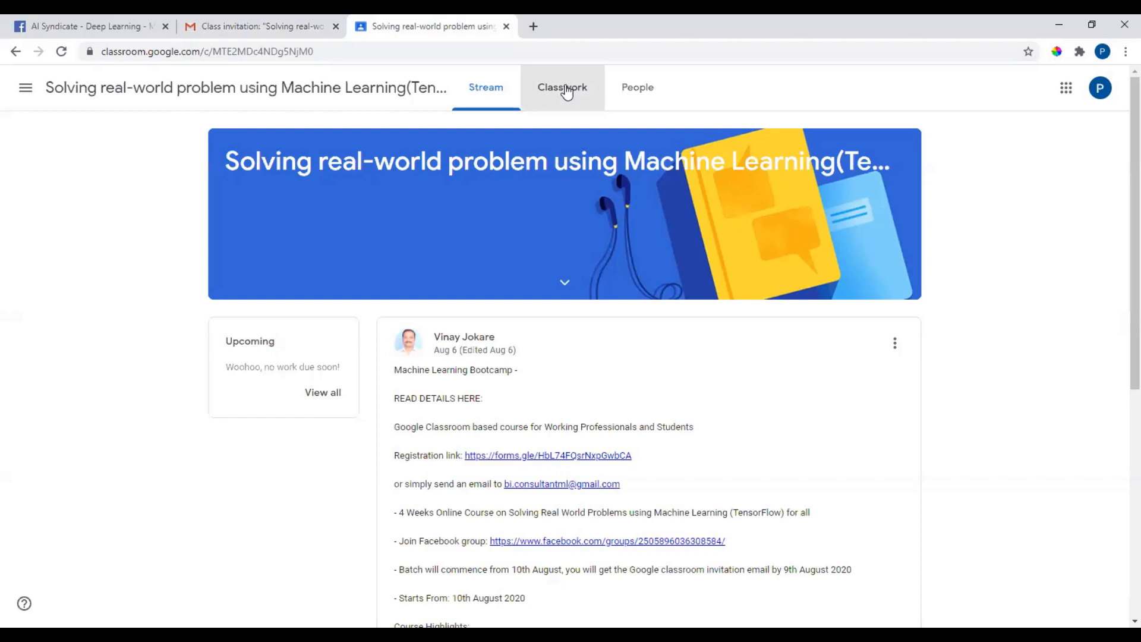
Step: Browse the Classwork listing from the Introduction down through the weekly topics
left_click(562, 87)
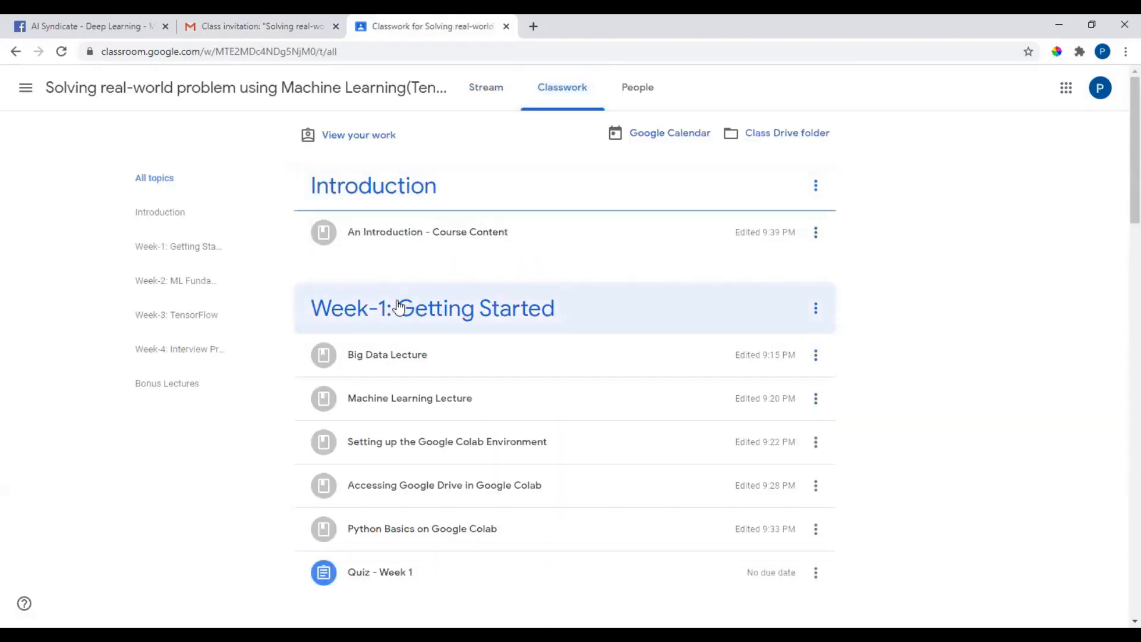
scroll("down", 3)
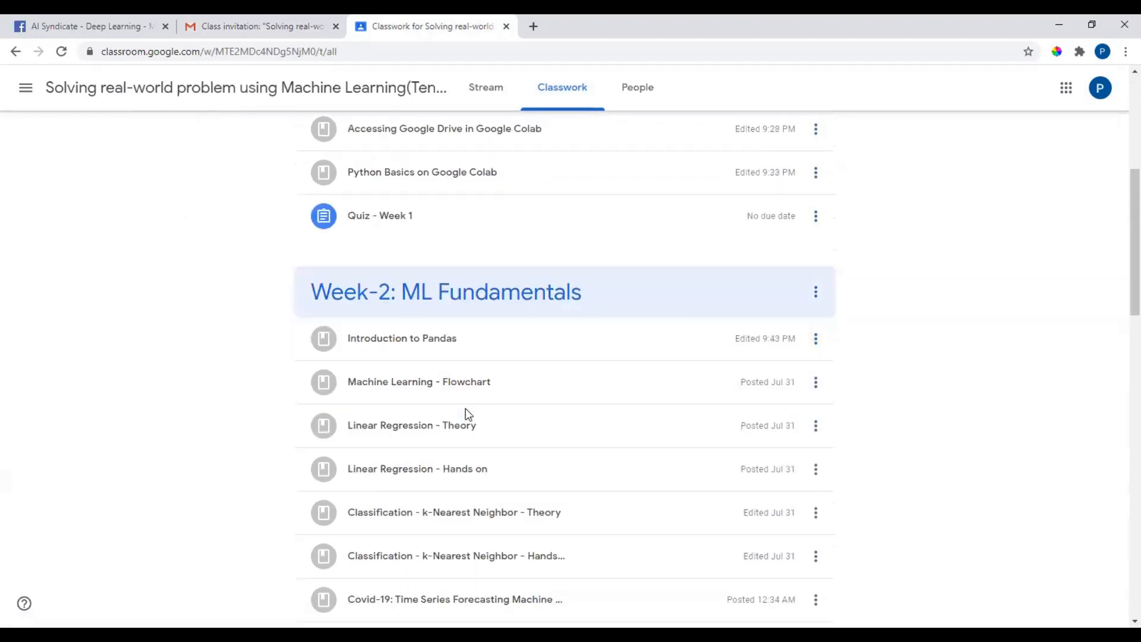
scroll("down", 3)
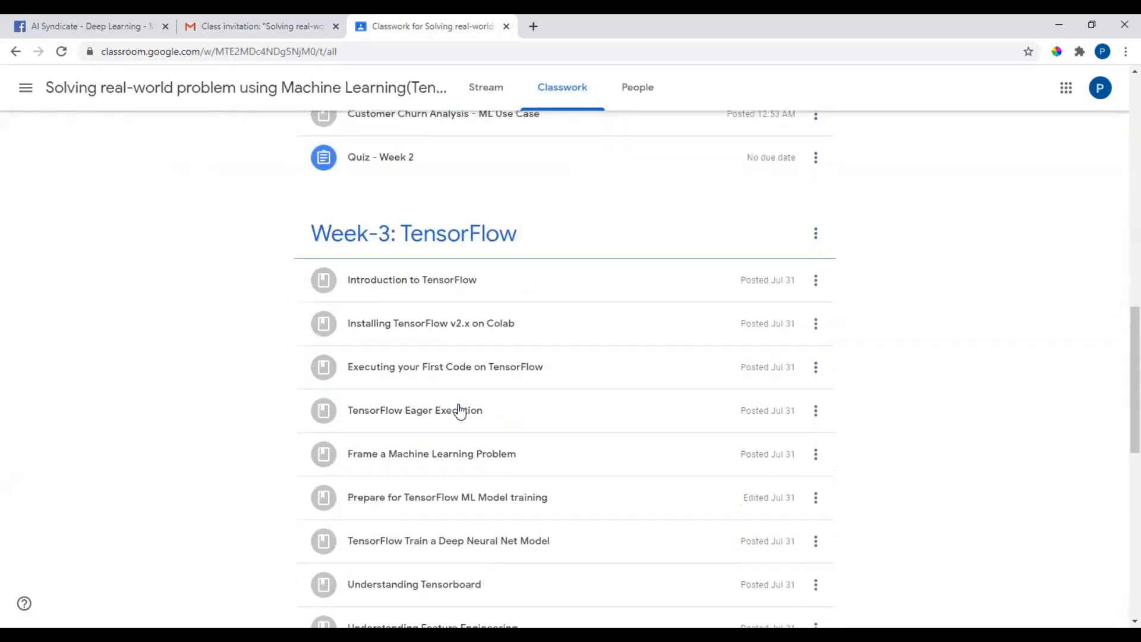
scroll("down", 3)
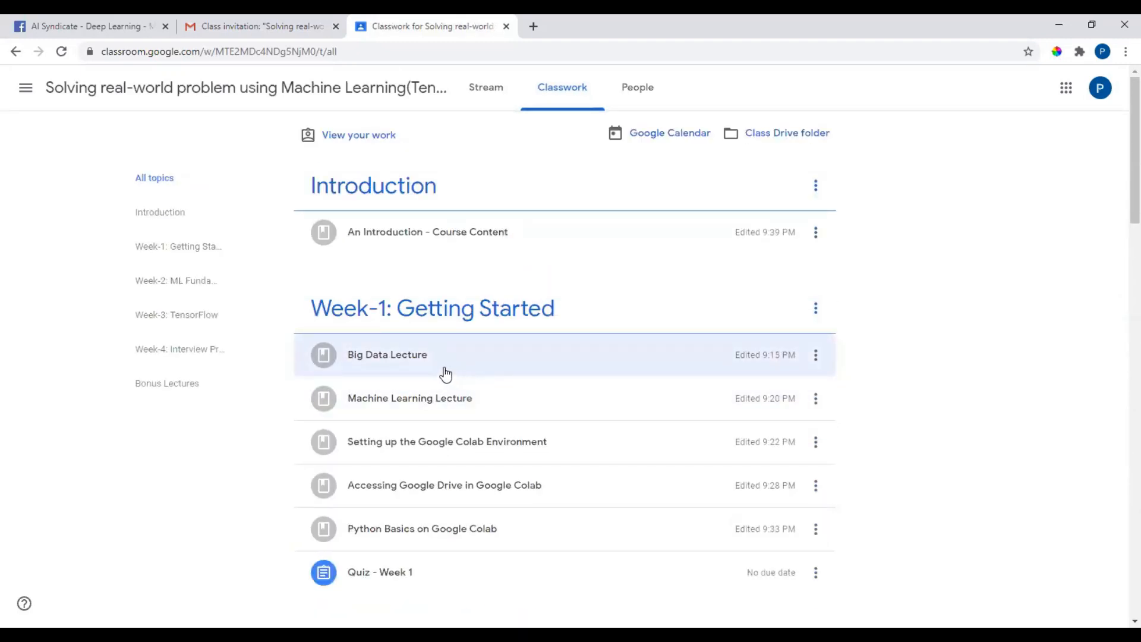
mouse_move(401, 572)
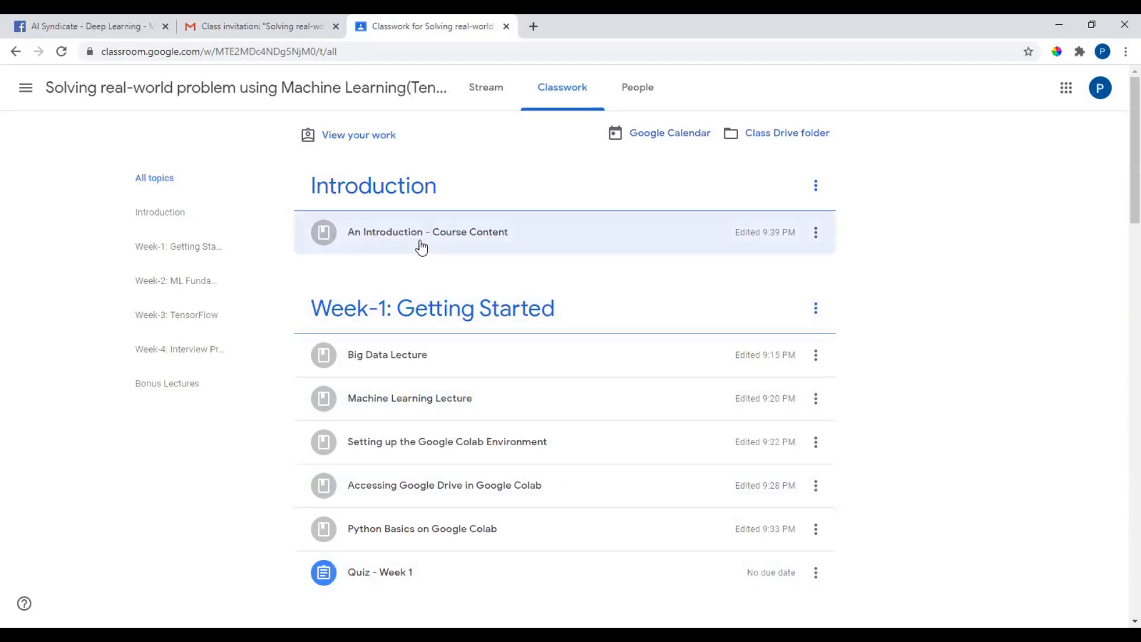
mouse_move(426, 265)
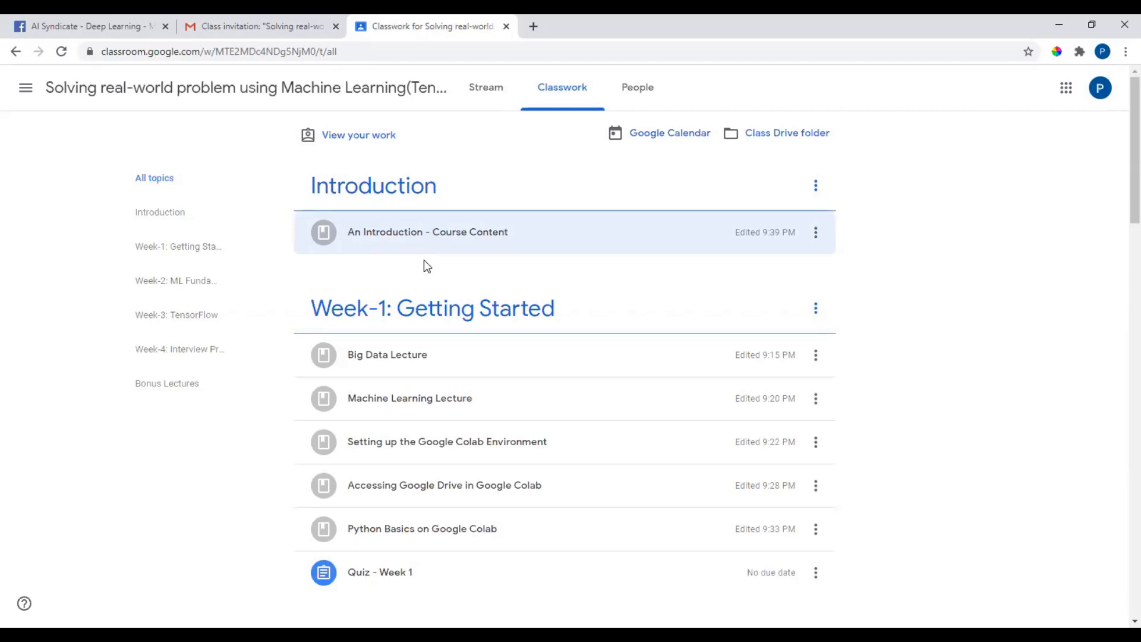
mouse_move(431, 355)
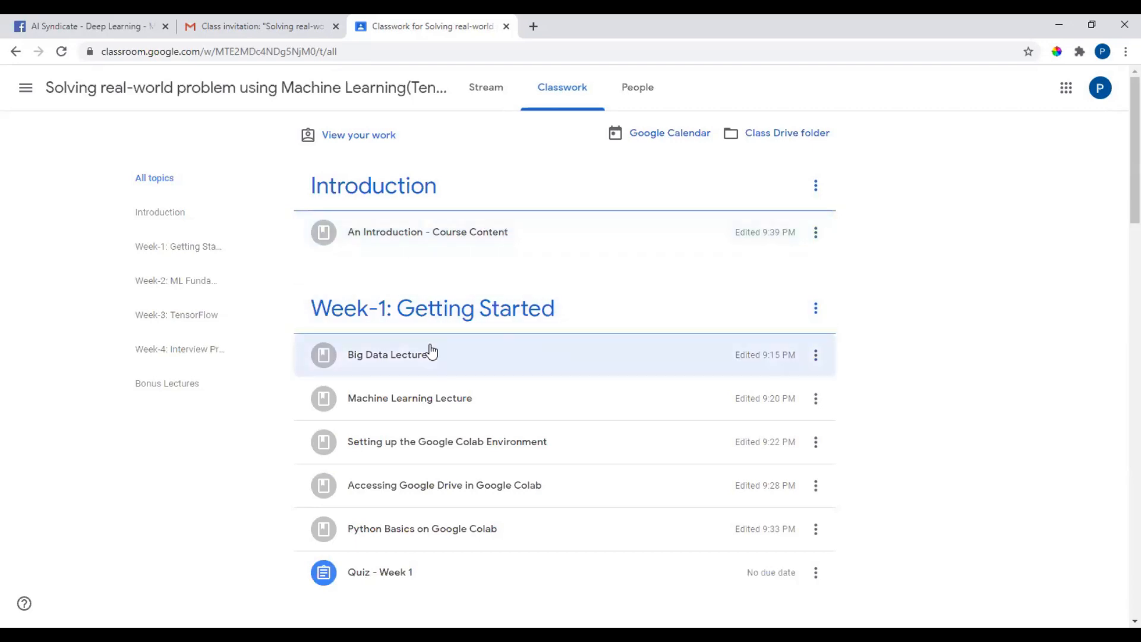
Step: Expand the Week-1 Big Data Lecture and Python Basics on Google Colab materials to read their objectives and topics
left_click(387, 355)
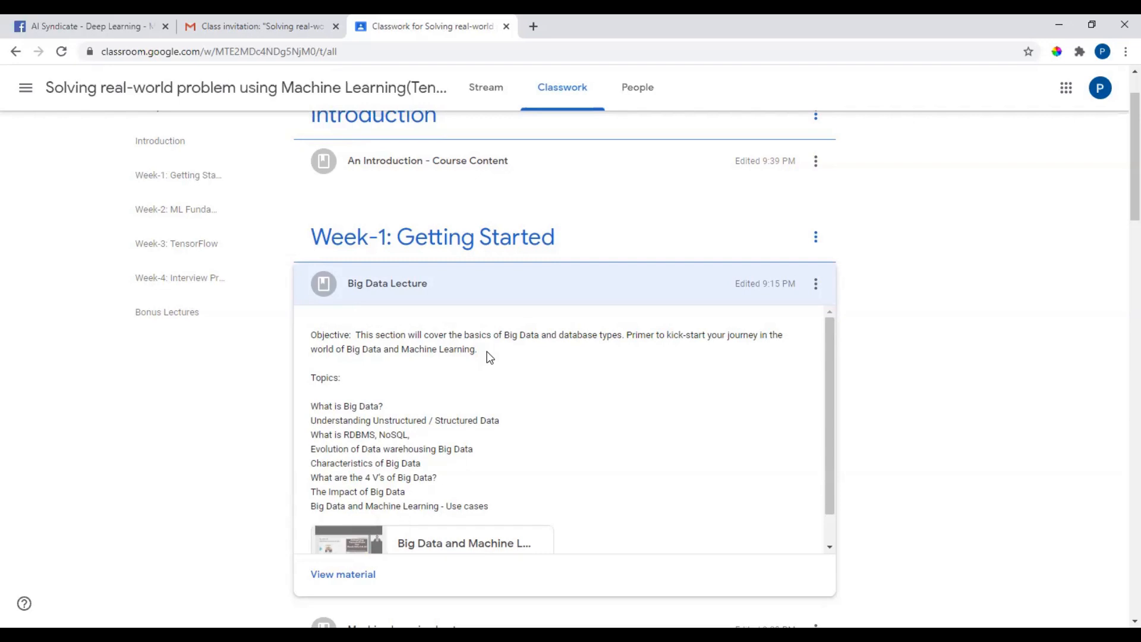
scroll("down", 3)
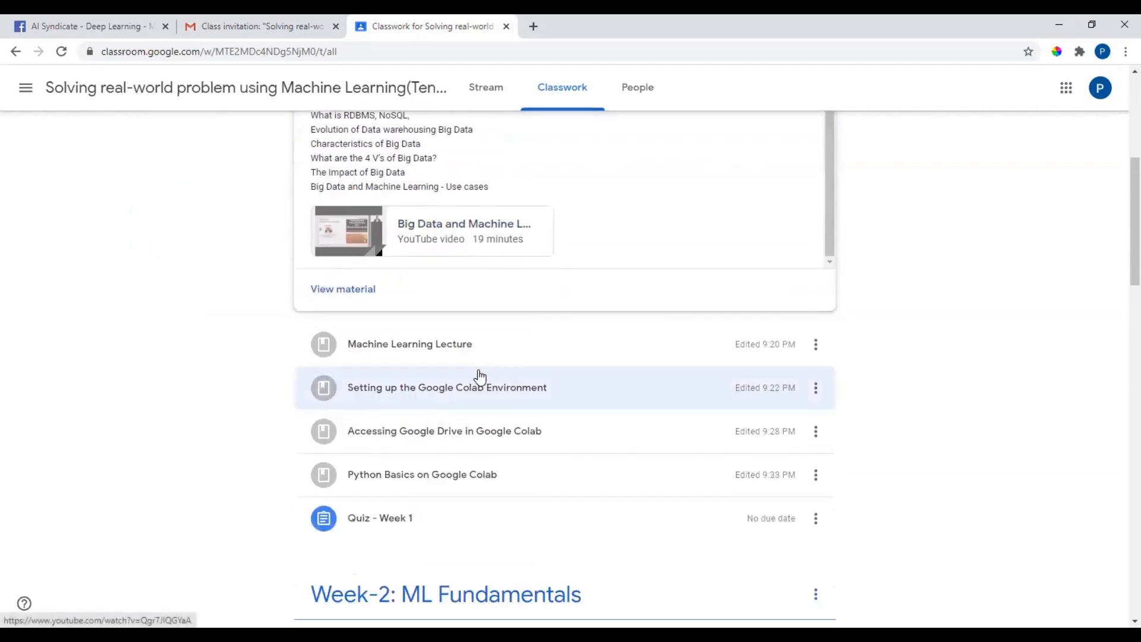
mouse_move(452, 475)
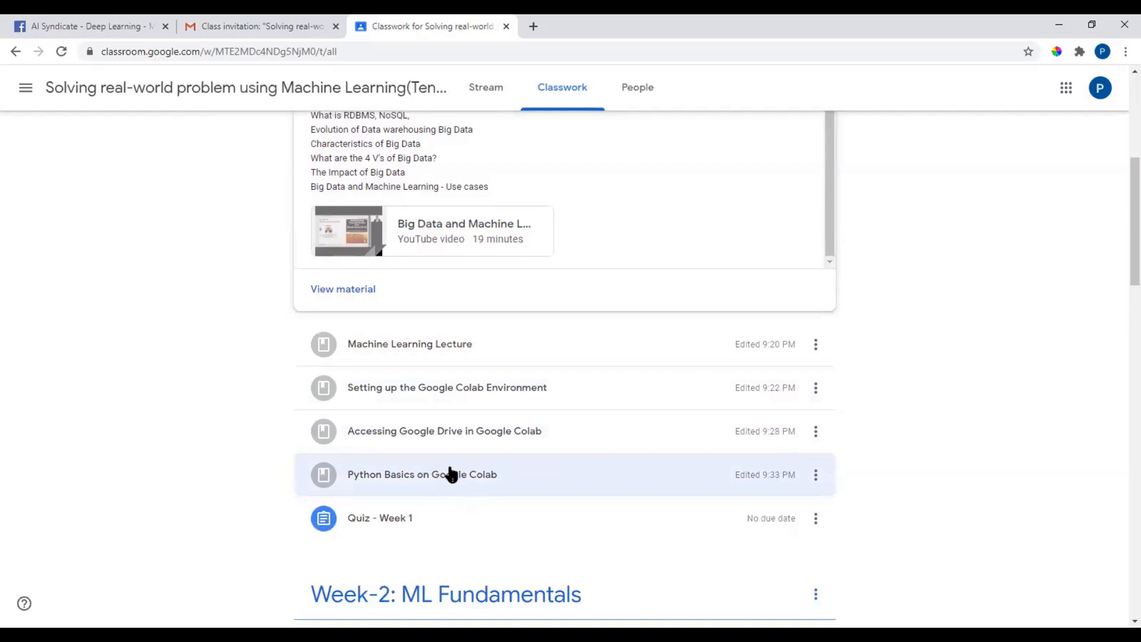
left_click(421, 474)
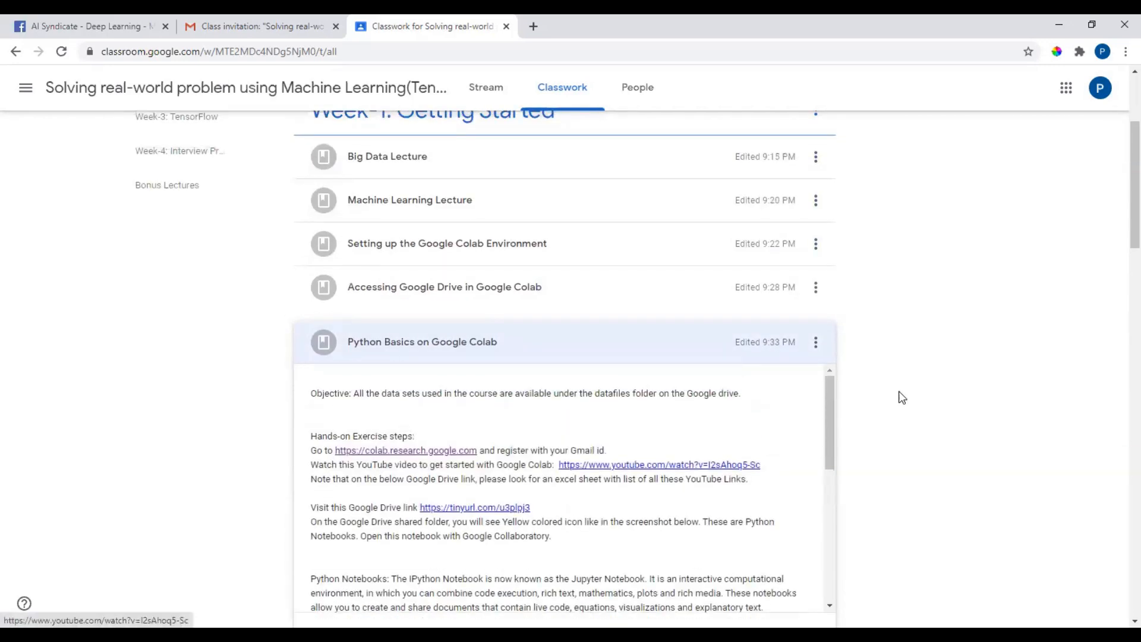
scroll("down", 3)
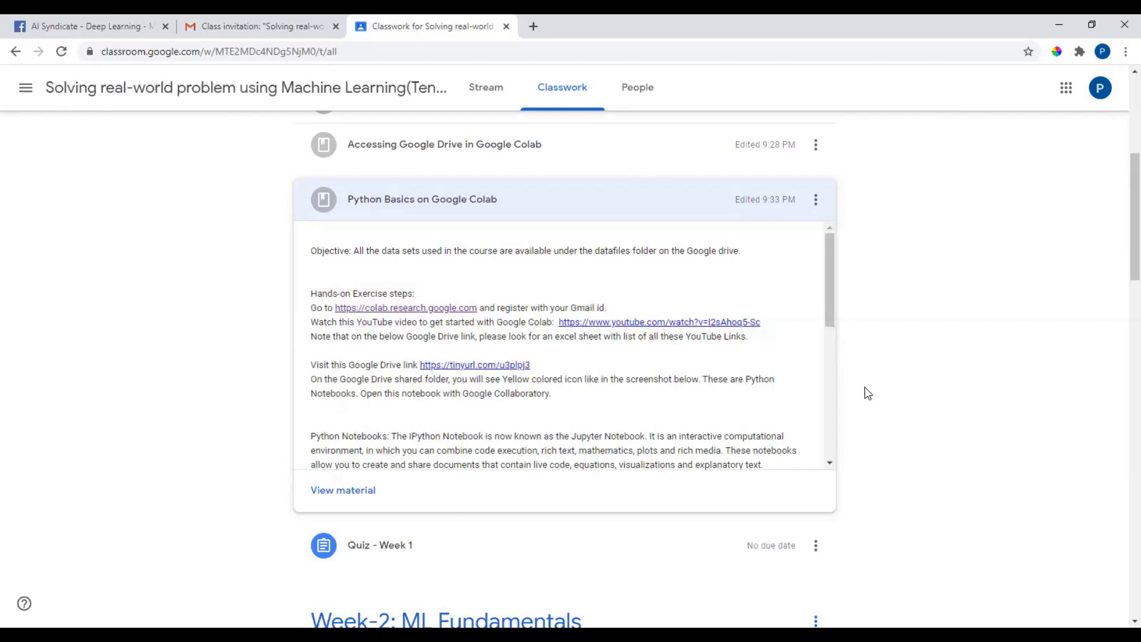
scroll("down", 3)
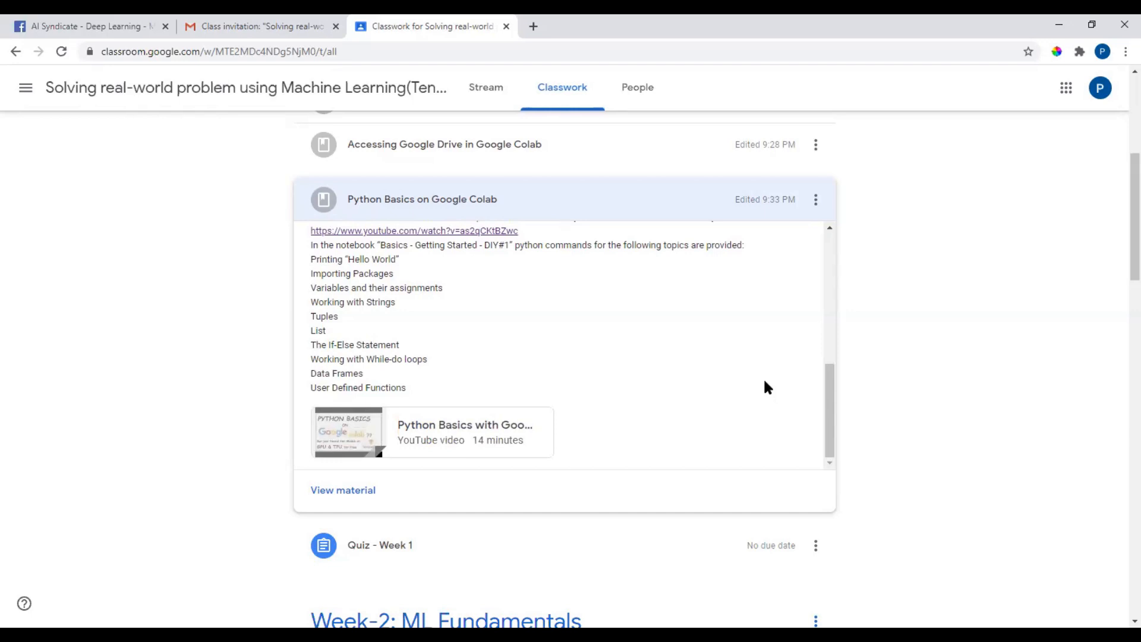
mouse_move(415, 544)
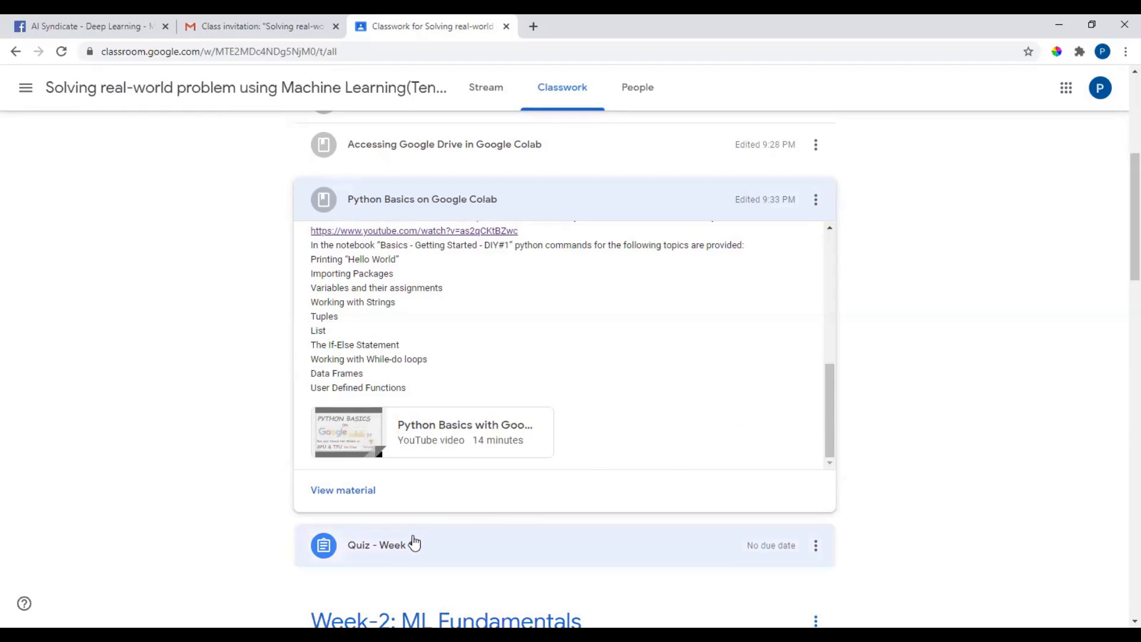
Step: Expand Quiz - Week 1 (10 questions, 50% pass mark), then return to the Facebook announcement
left_click(379, 544)
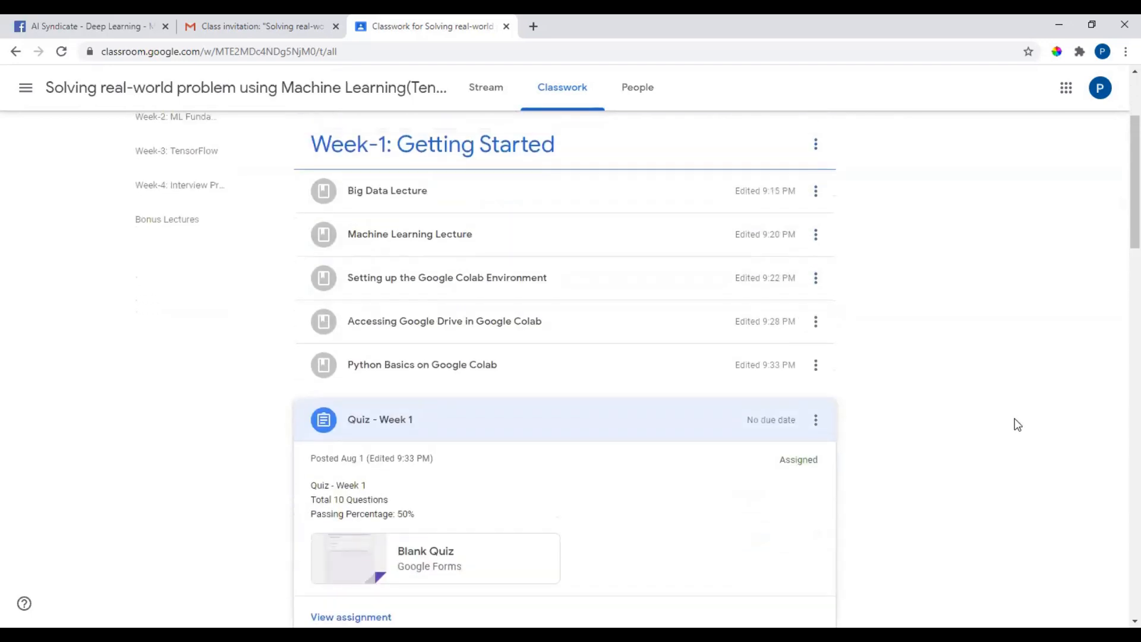
scroll("down", 3)
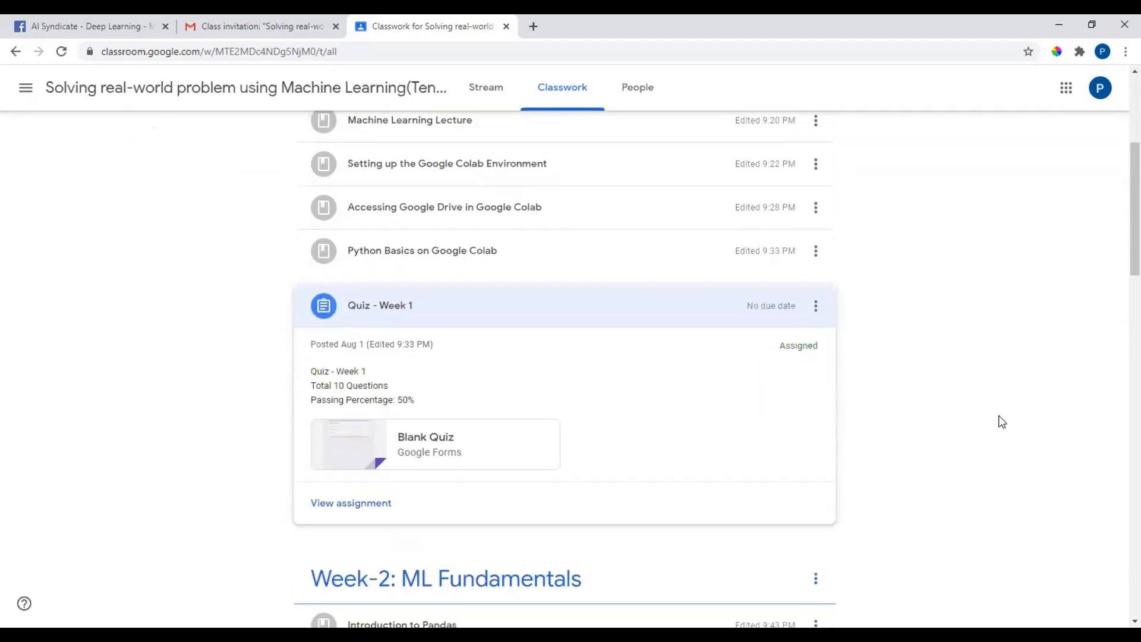
scroll("down", 3)
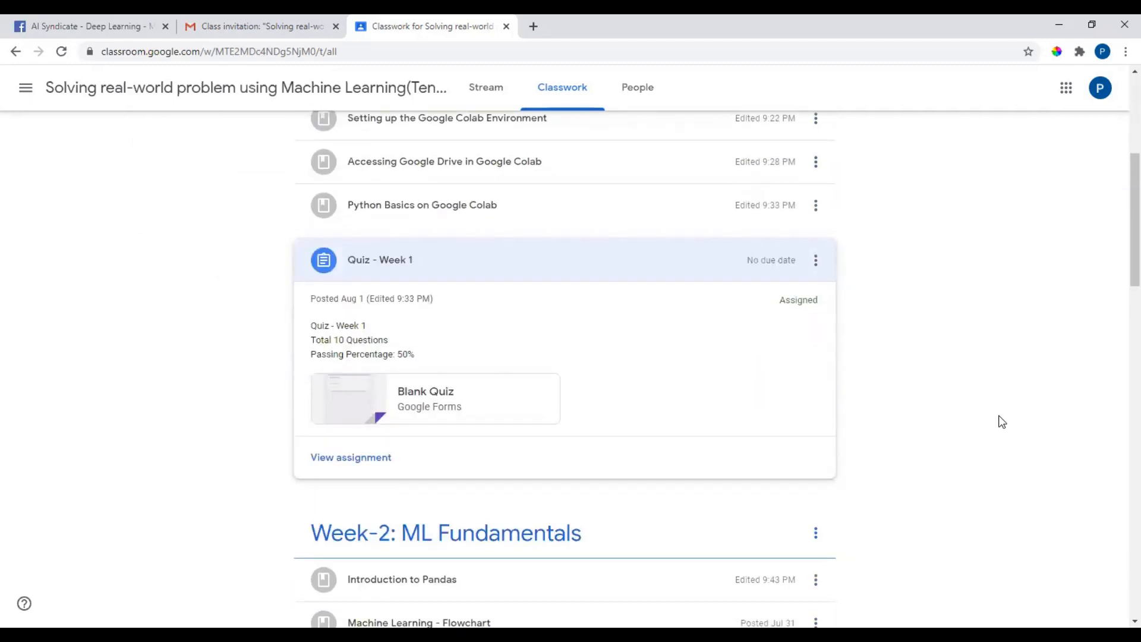
scroll("down", 3)
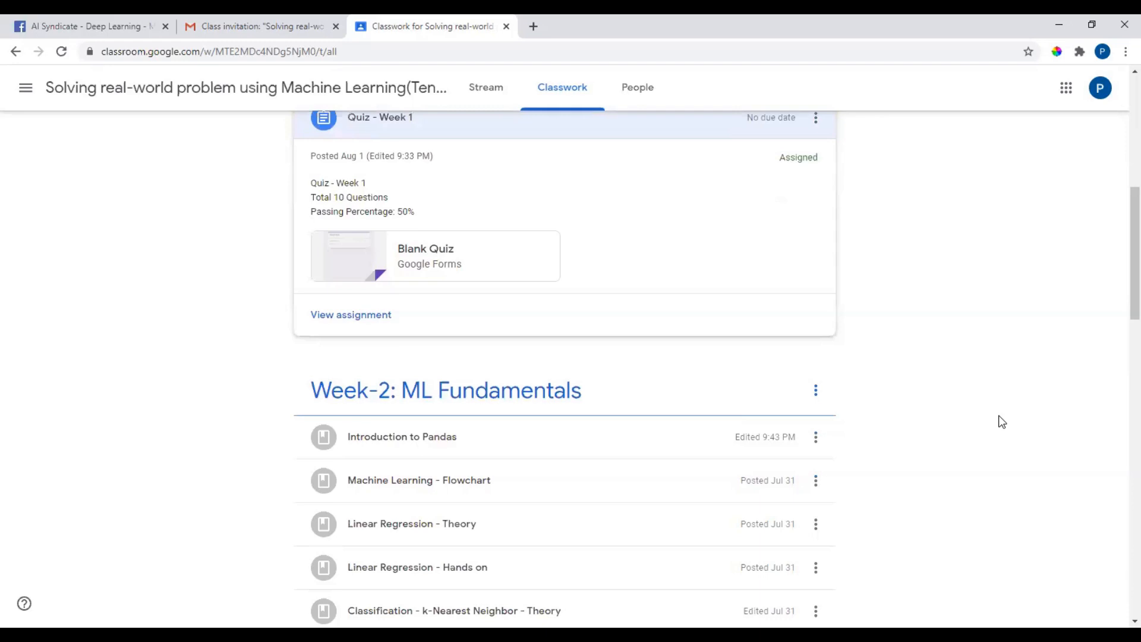
scroll("up", 3)
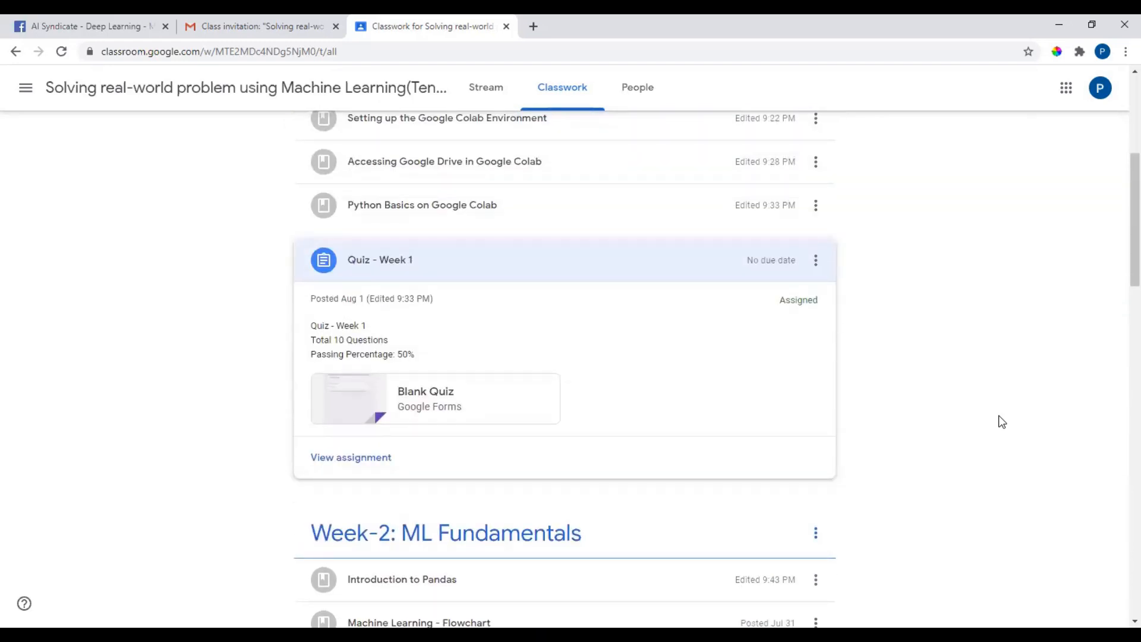
scroll("up", 3)
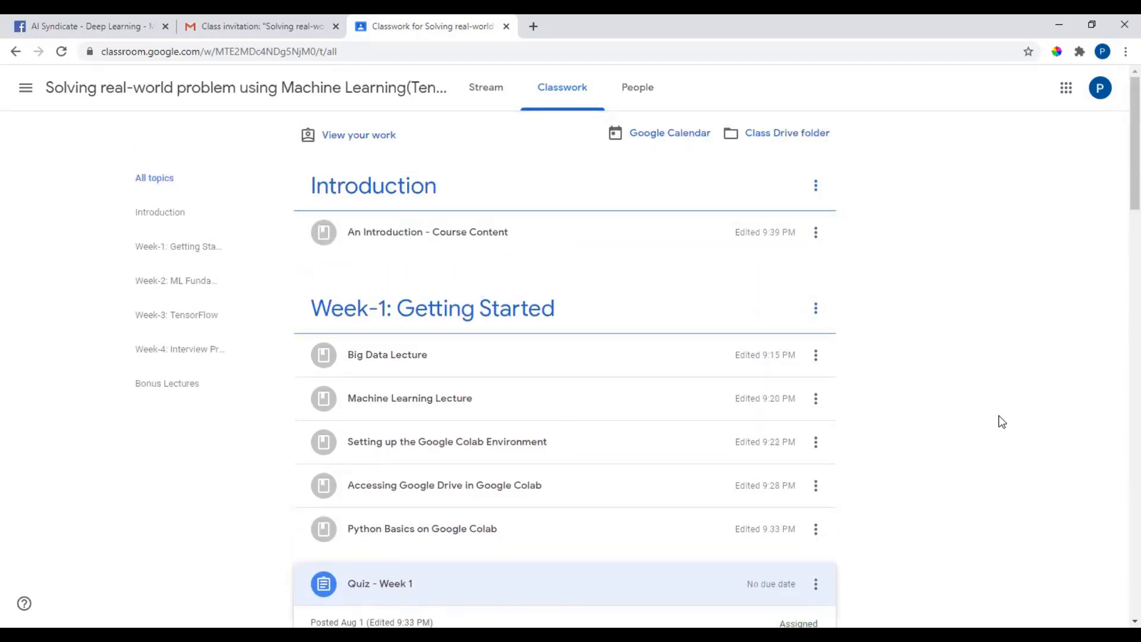
left_click(87, 26)
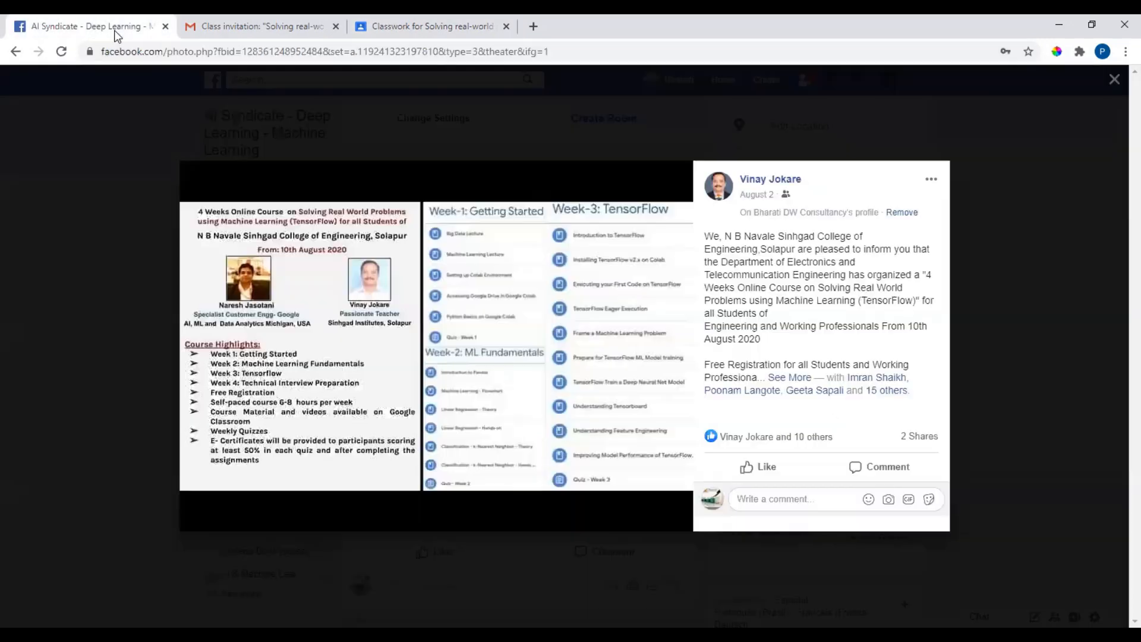
Step: Close the enlarged photo to reveal the AI Syndicate - Deep Learning - Machine Learning group page
left_click(1113, 80)
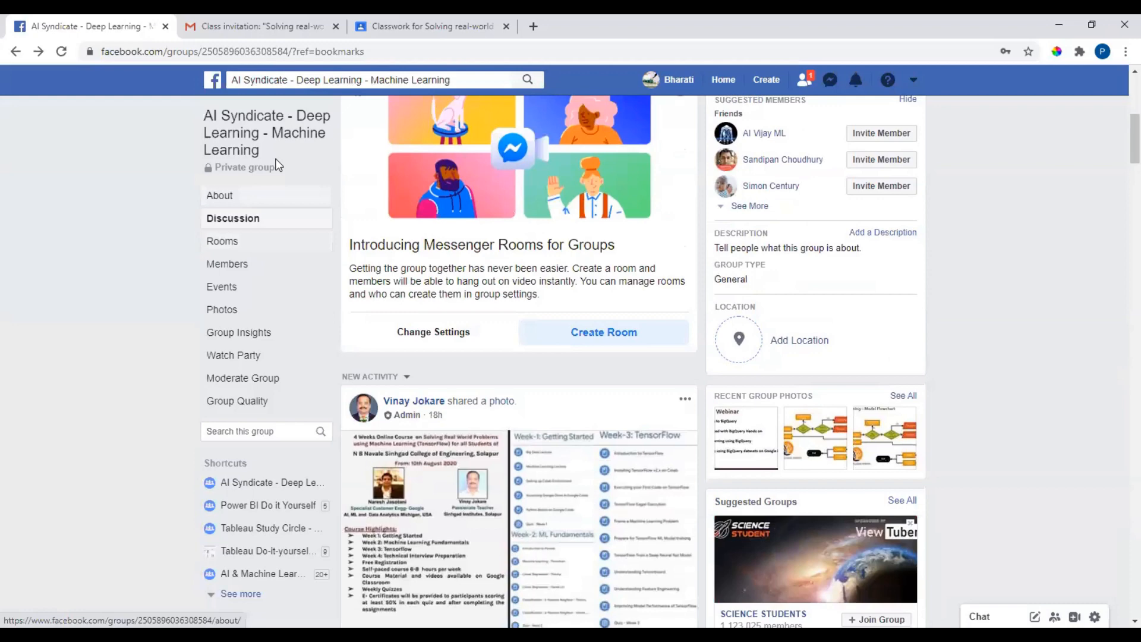
mouse_move(266, 132)
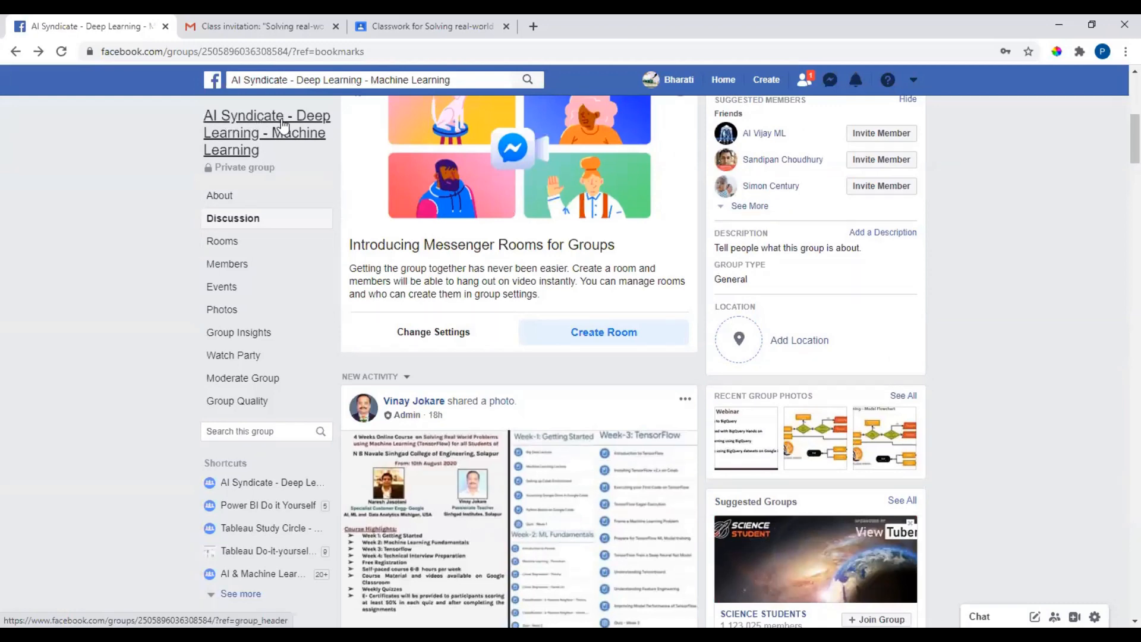
mouse_move(305, 189)
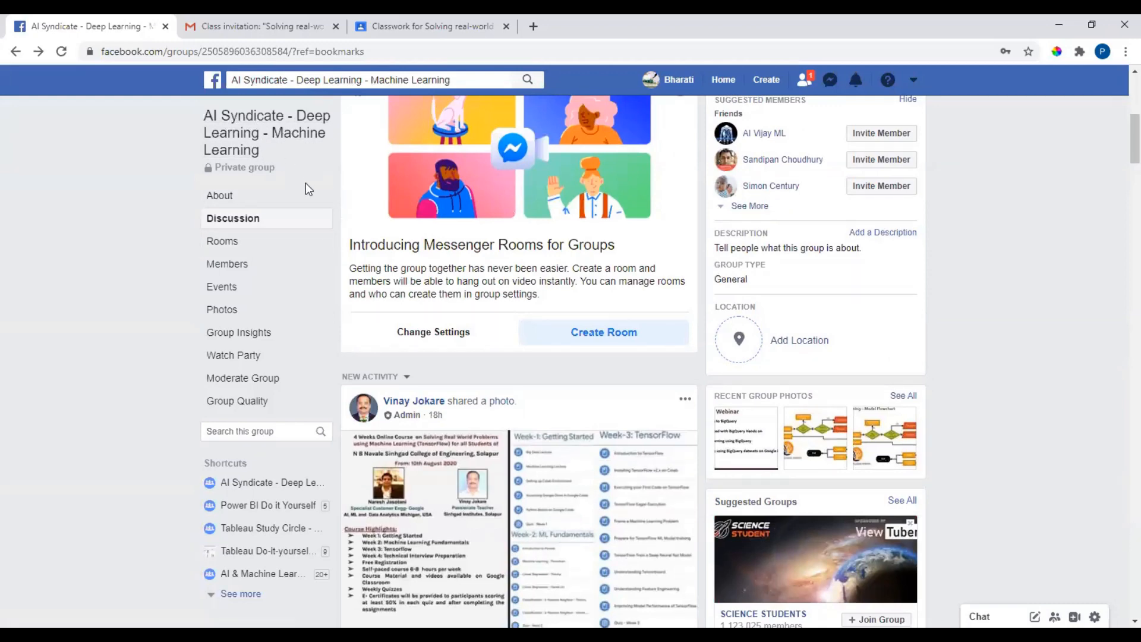